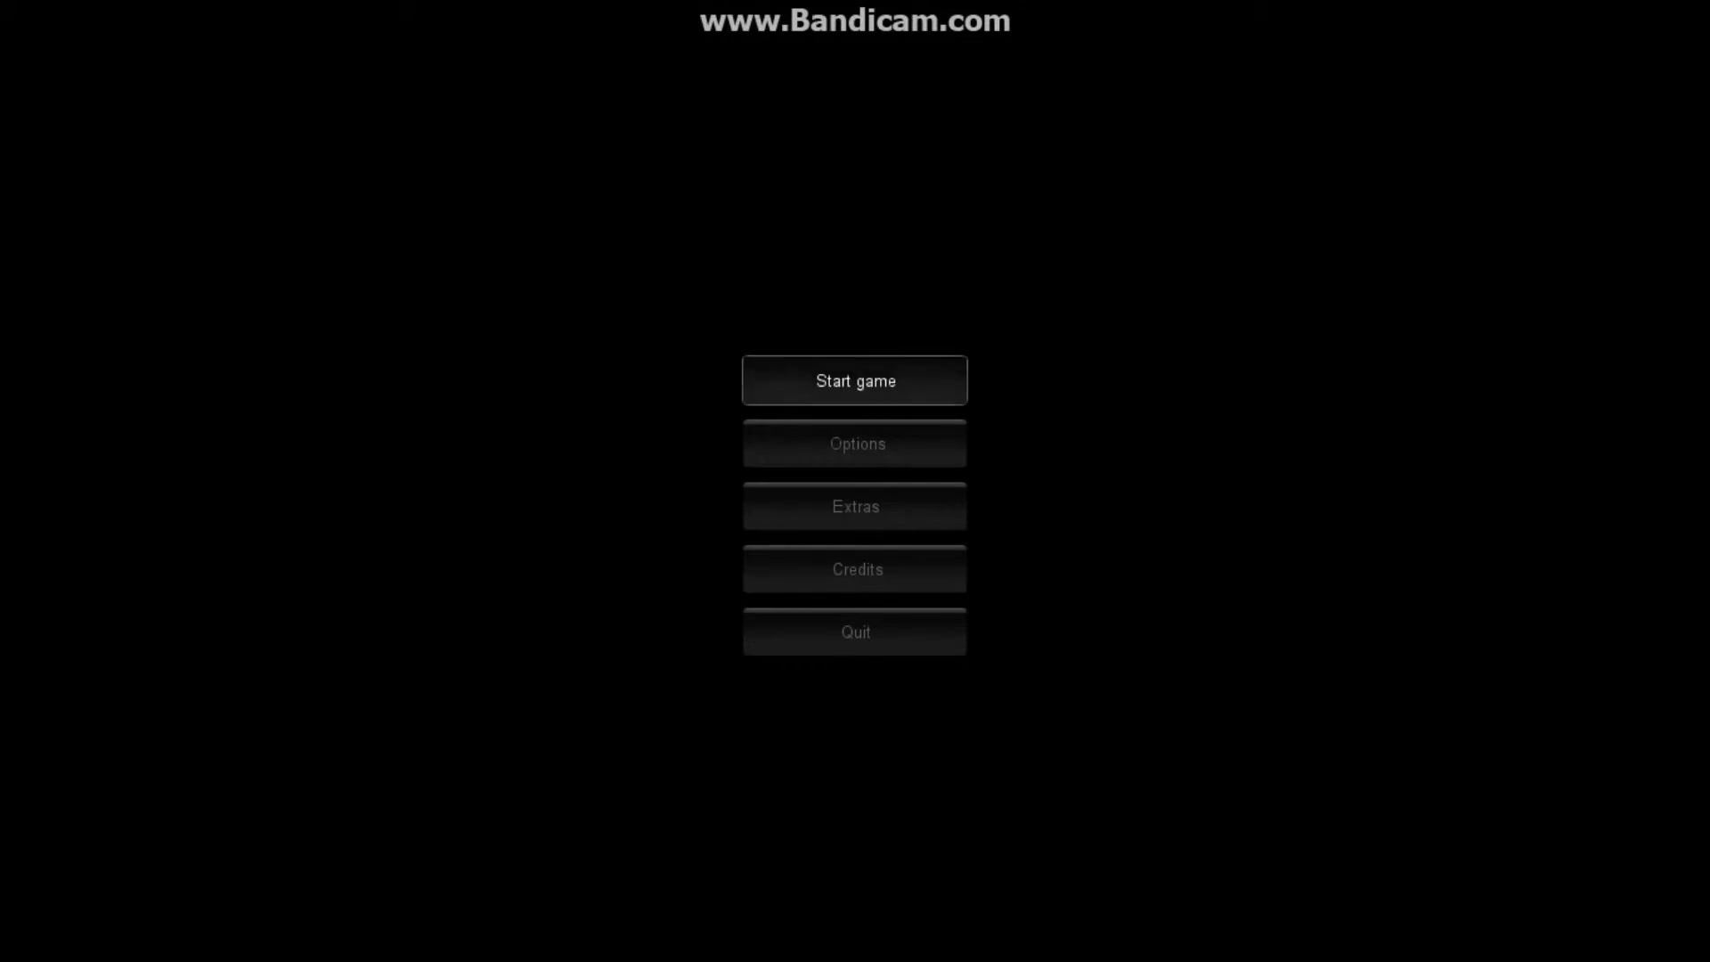
# Step: Start a new game from the main menu, bringing up the Parsec Productions intro card
pyautogui.click(855, 380)
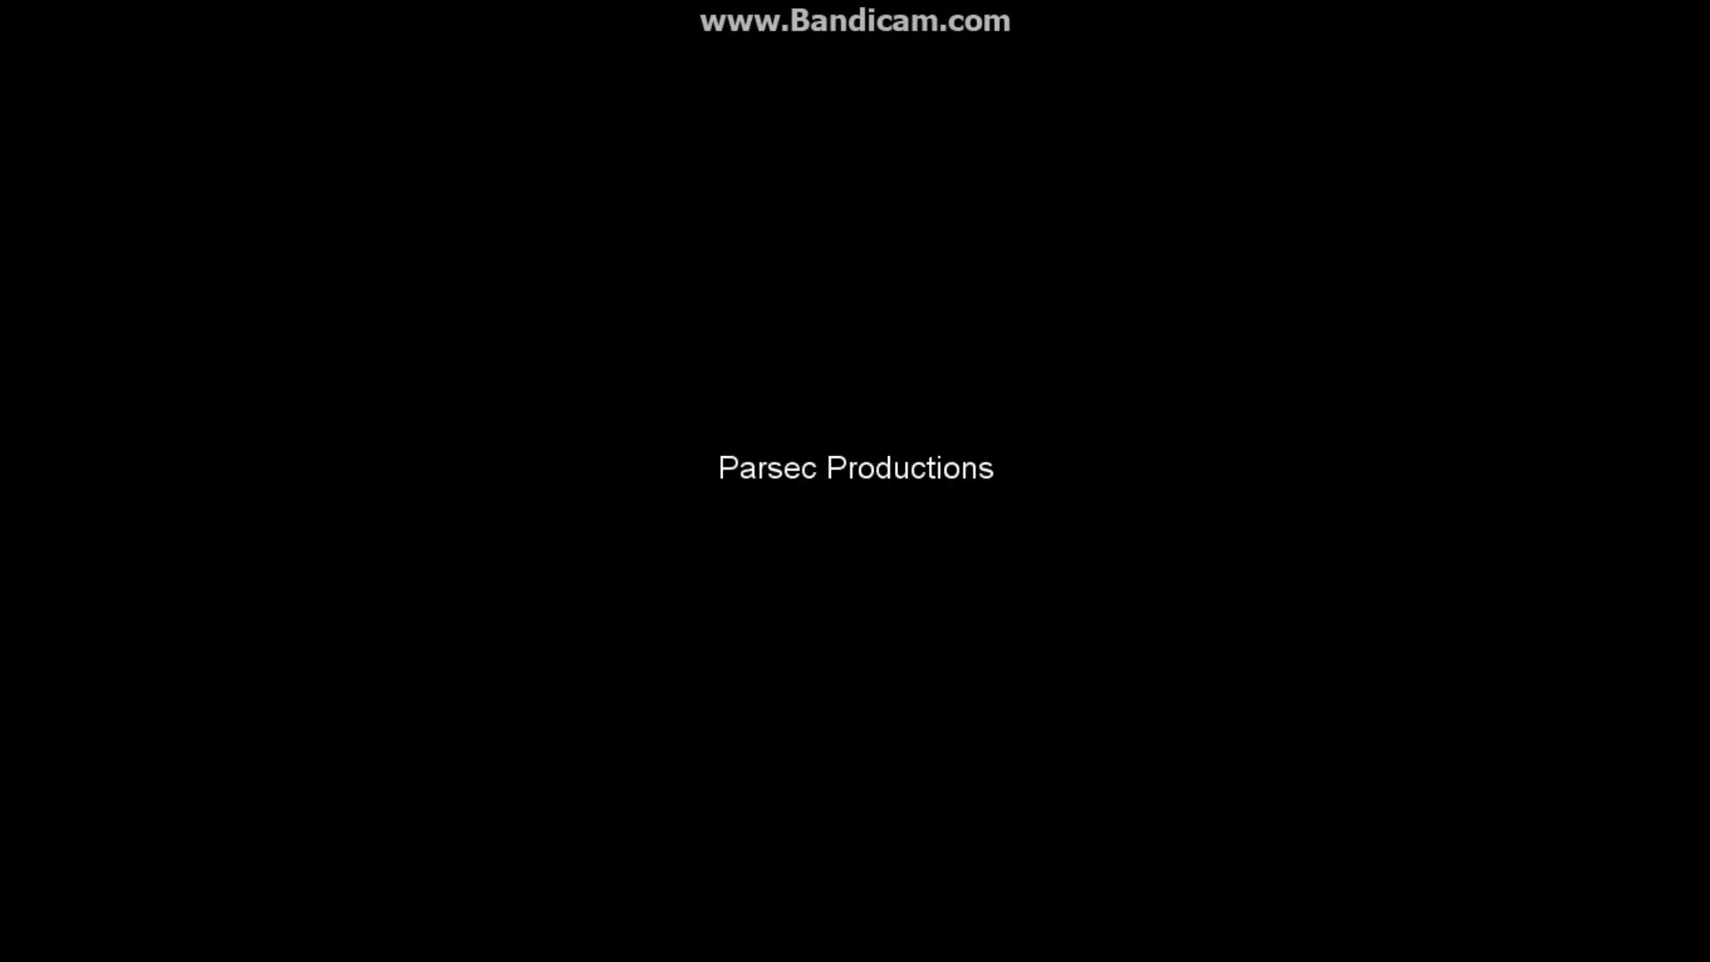